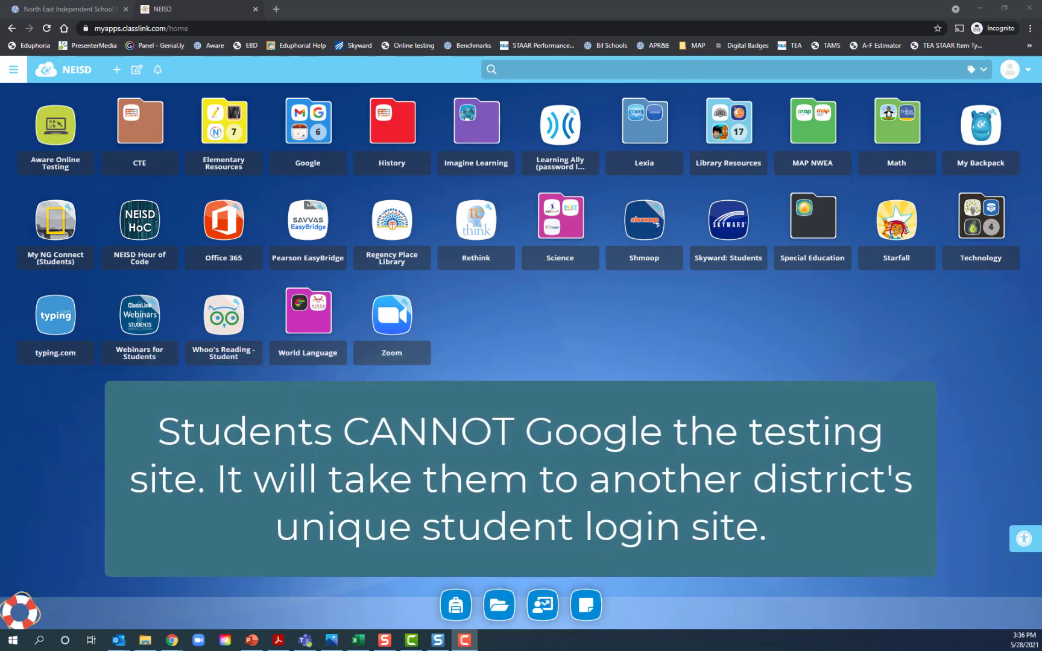
{"action": "mouse_move", "coordinate": [59, 144]}
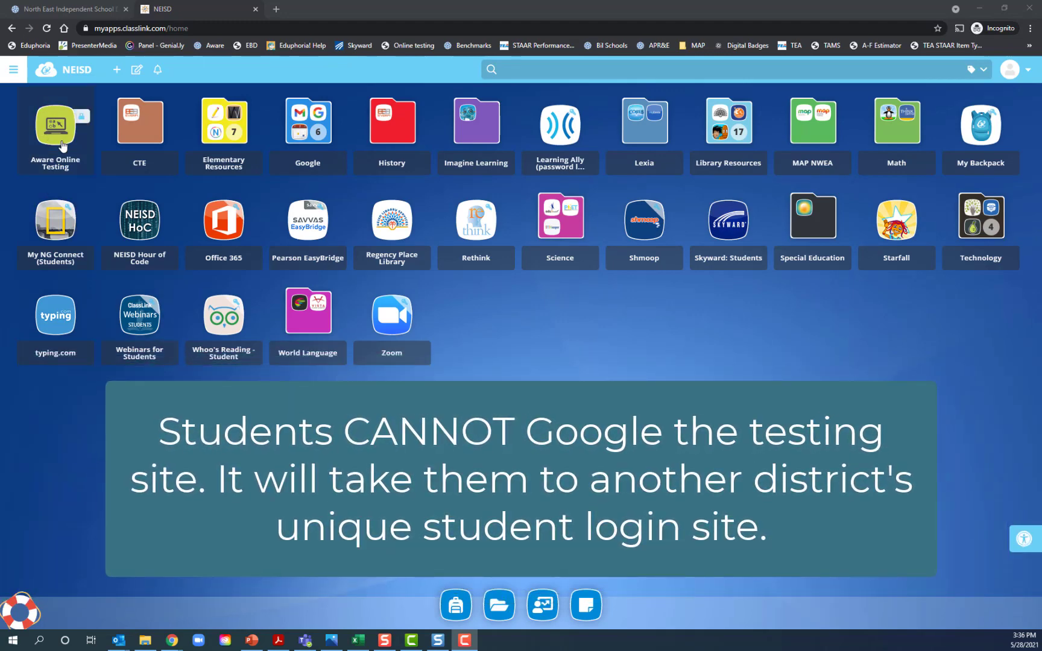
Step: Launch Aware Online Testing from the ClassLink Launchpad tile
{"action": "left_click", "coordinate": [54, 126]}
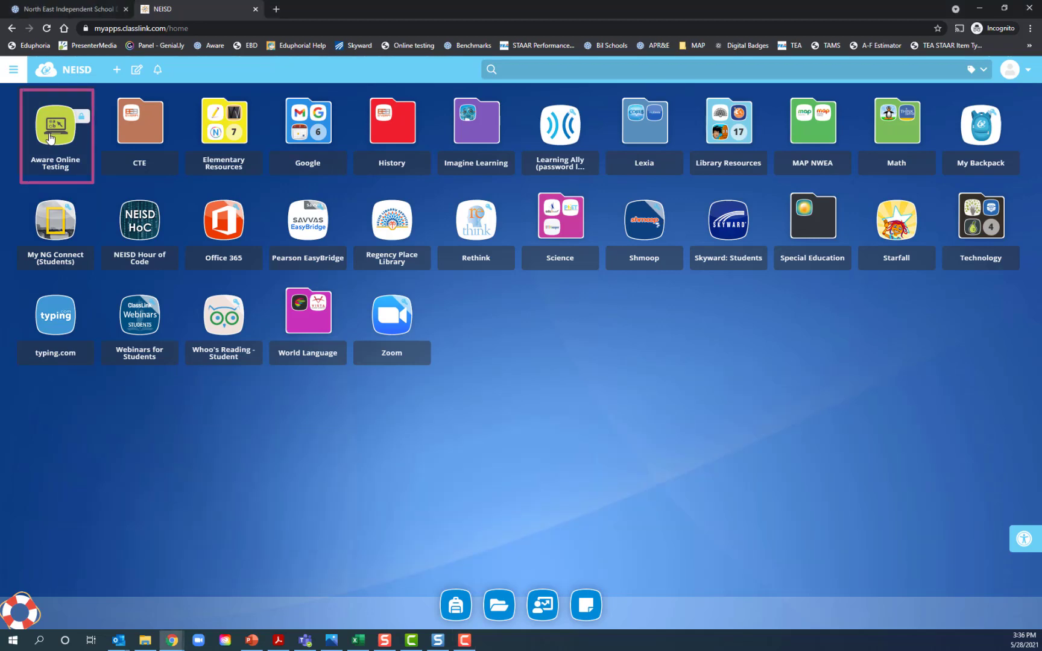
{"action": "left_click", "coordinate": [56, 121]}
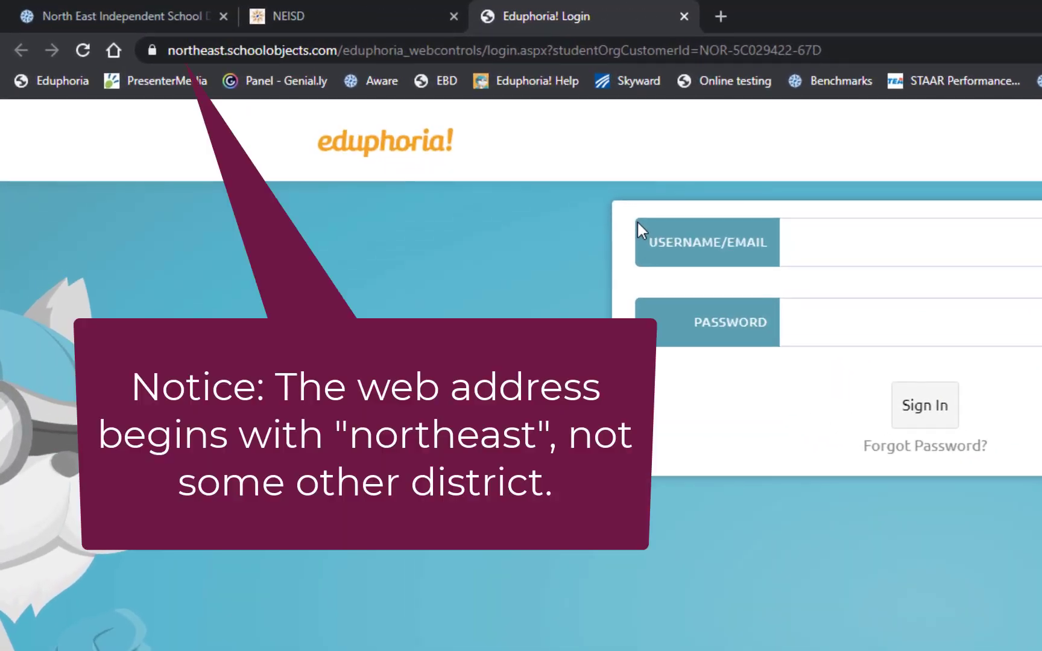
Step: Enter the seven-digit student ID as the Aware login username
{"action": "left_click", "coordinate": [864, 242]}
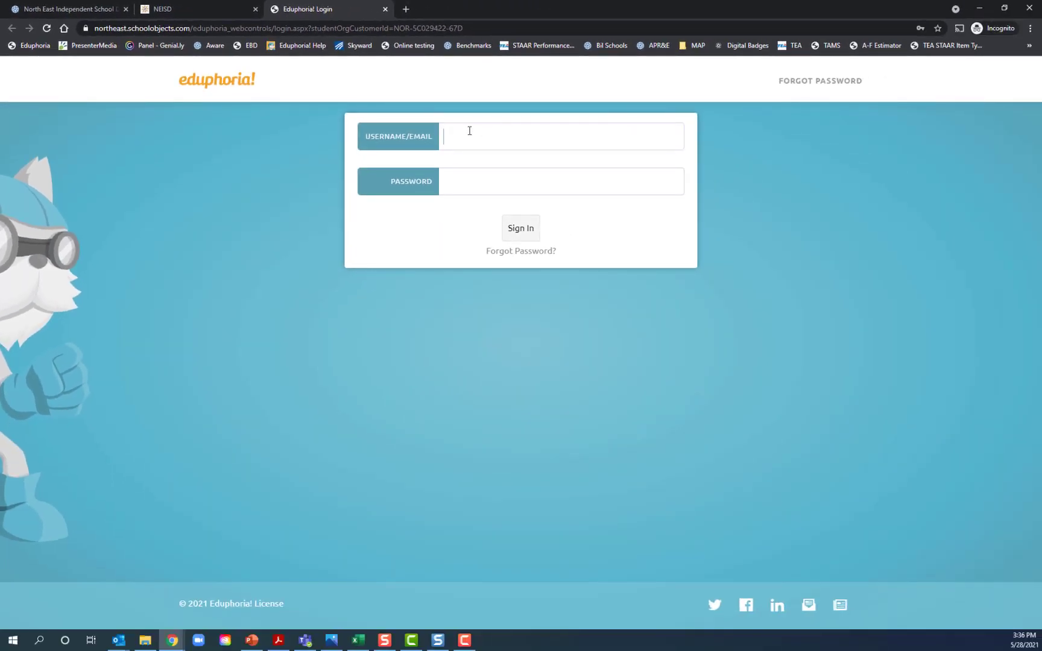
{"action": "type", "text": "17"}
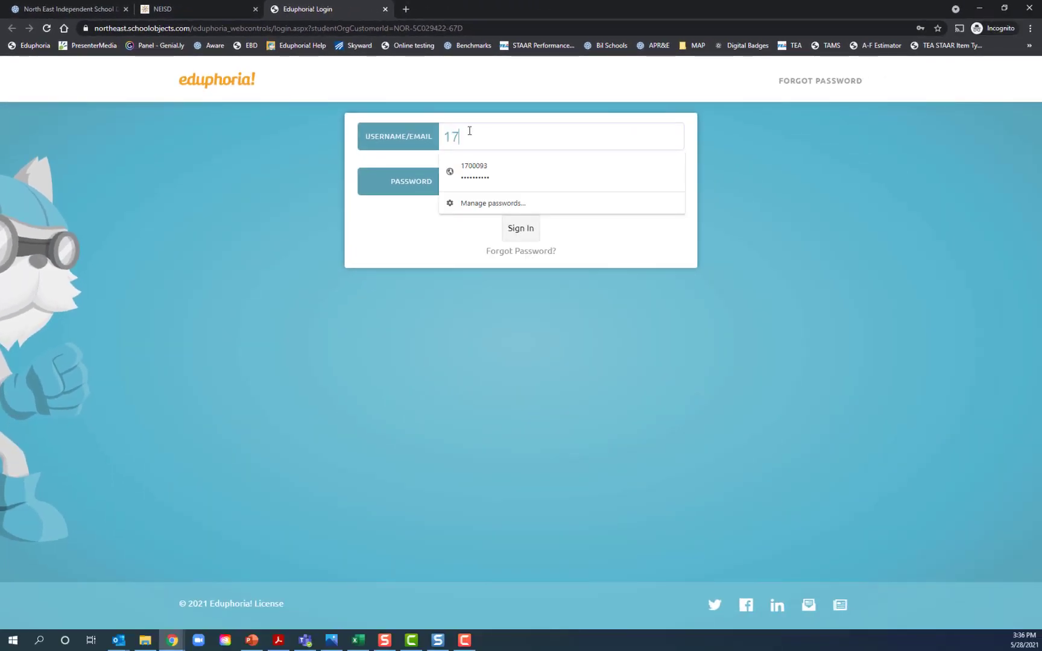
{"action": "type", "text": "00093"}
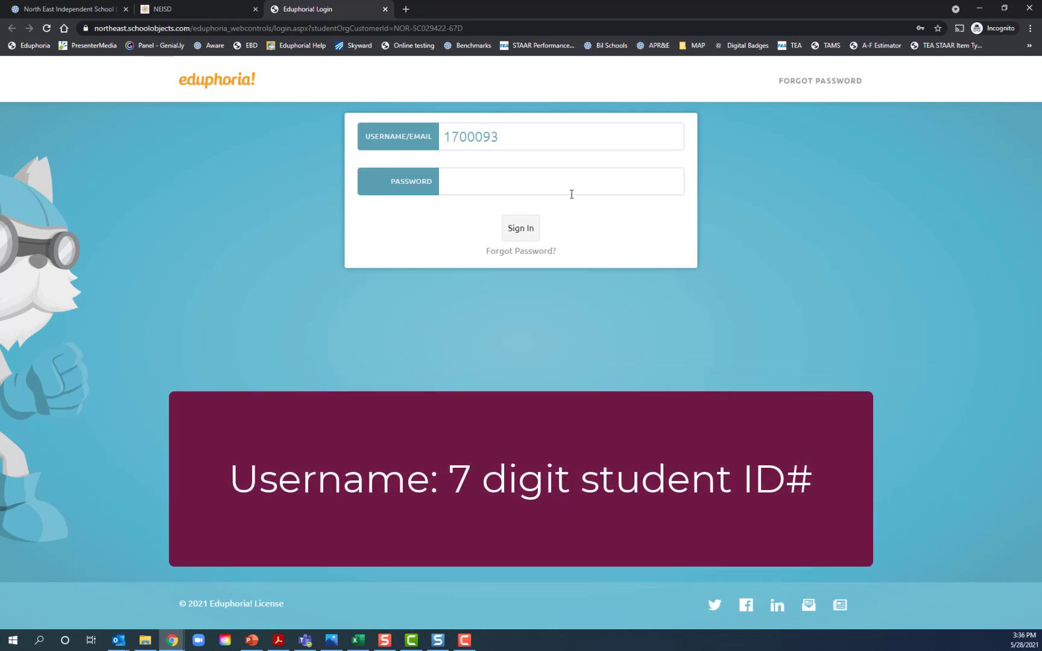
Step: Enter the mm/dd/yyyy birth-date password and sign in to reach the test selection page
{"action": "left_click", "coordinate": [560, 181]}
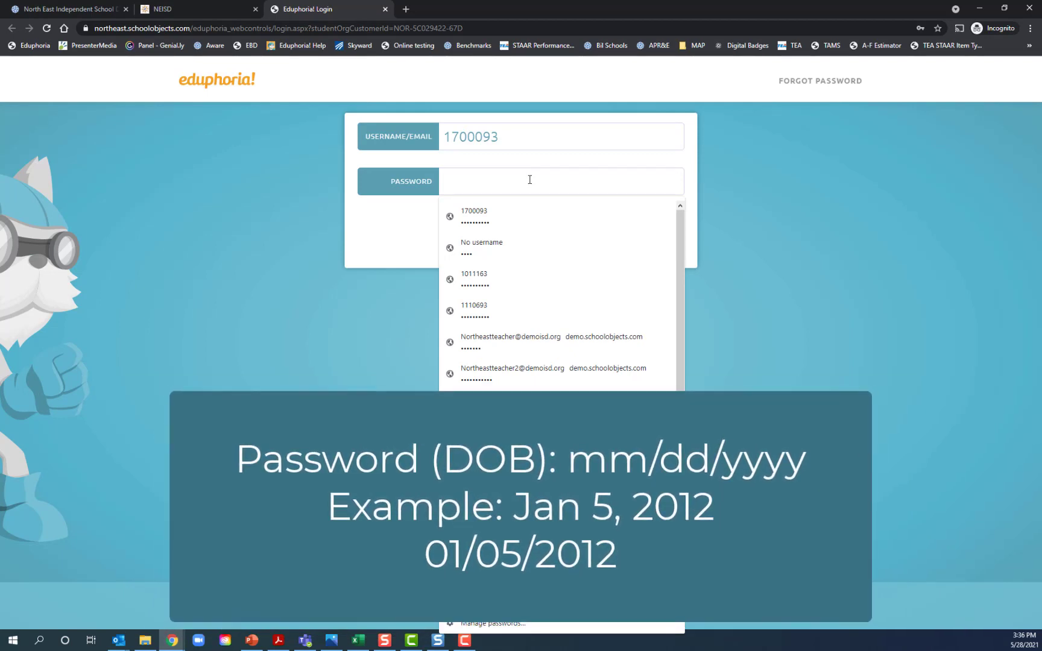
{"action": "type", "text": "05"}
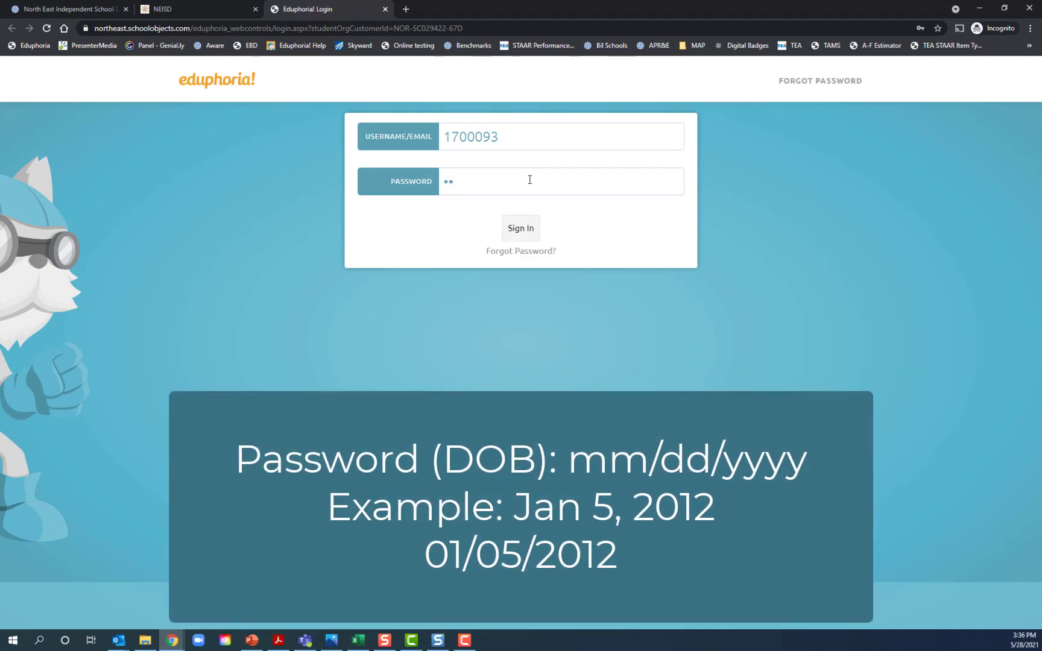
{"action": "type", "text": "0"}
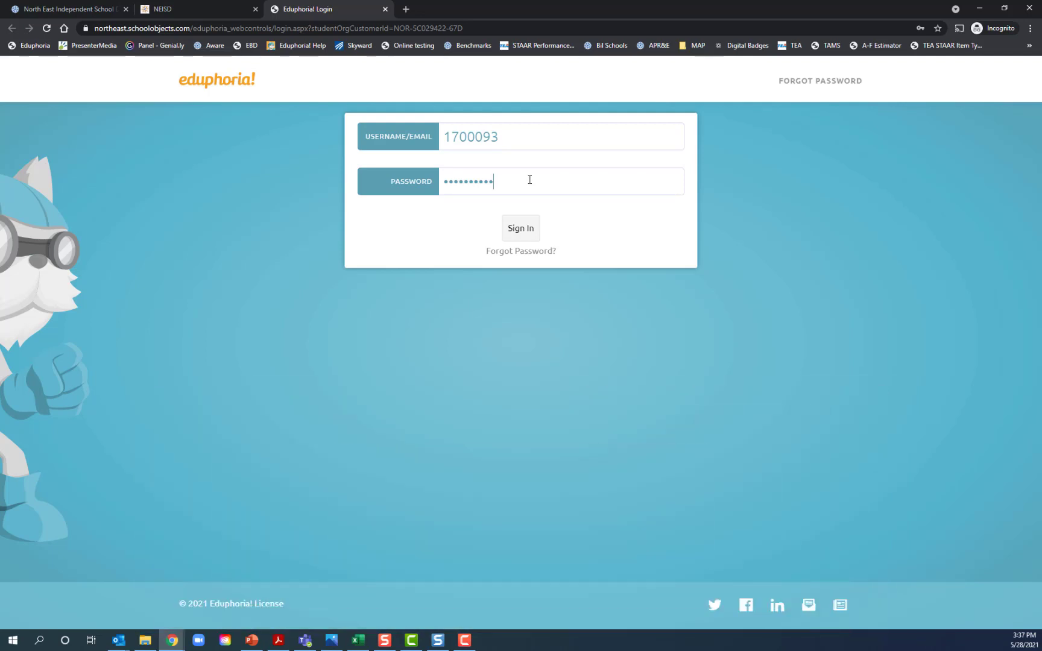
{"action": "left_click", "coordinate": [520, 227]}
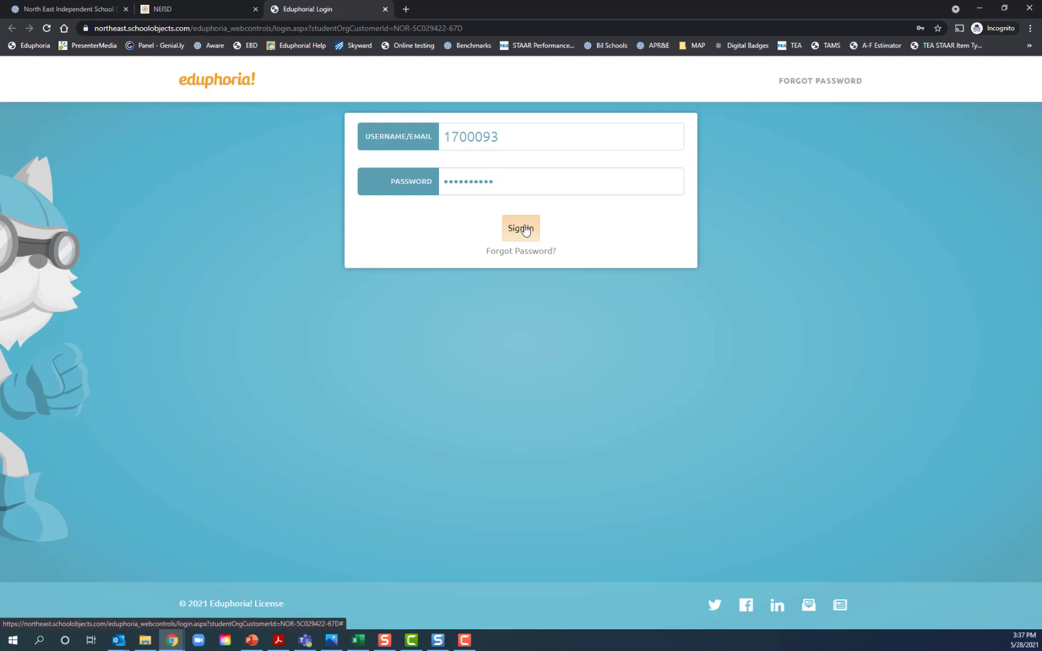
{"action": "left_click", "coordinate": [521, 228]}
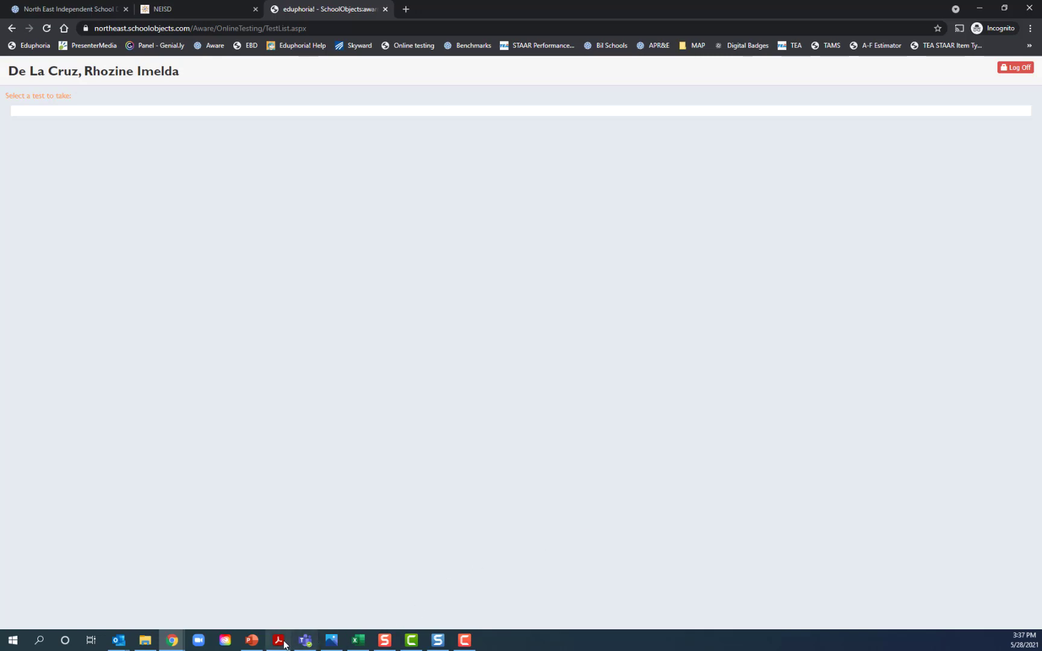
{"action": "mouse_move", "coordinate": [171, 639]}
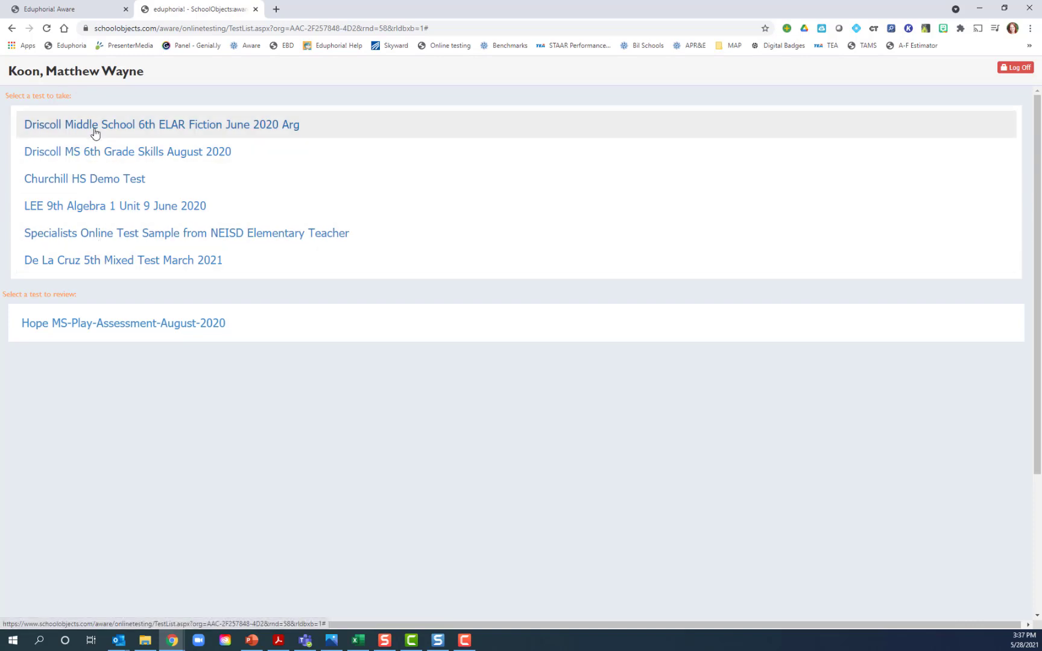
{"action": "mouse_move", "coordinate": [96, 311]}
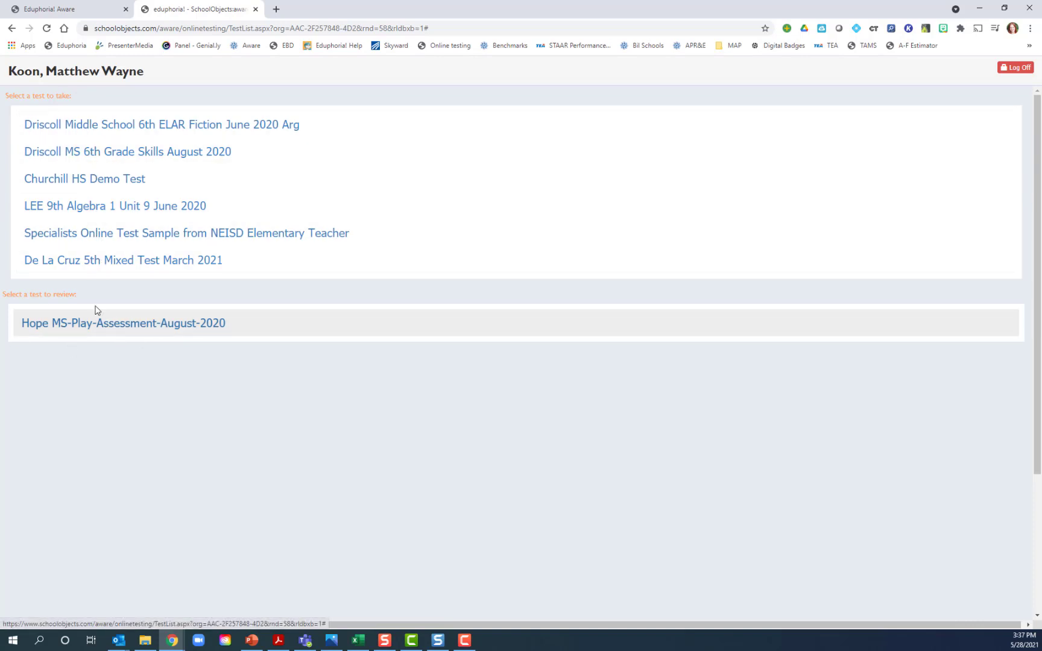
{"action": "mouse_move", "coordinate": [77, 354]}
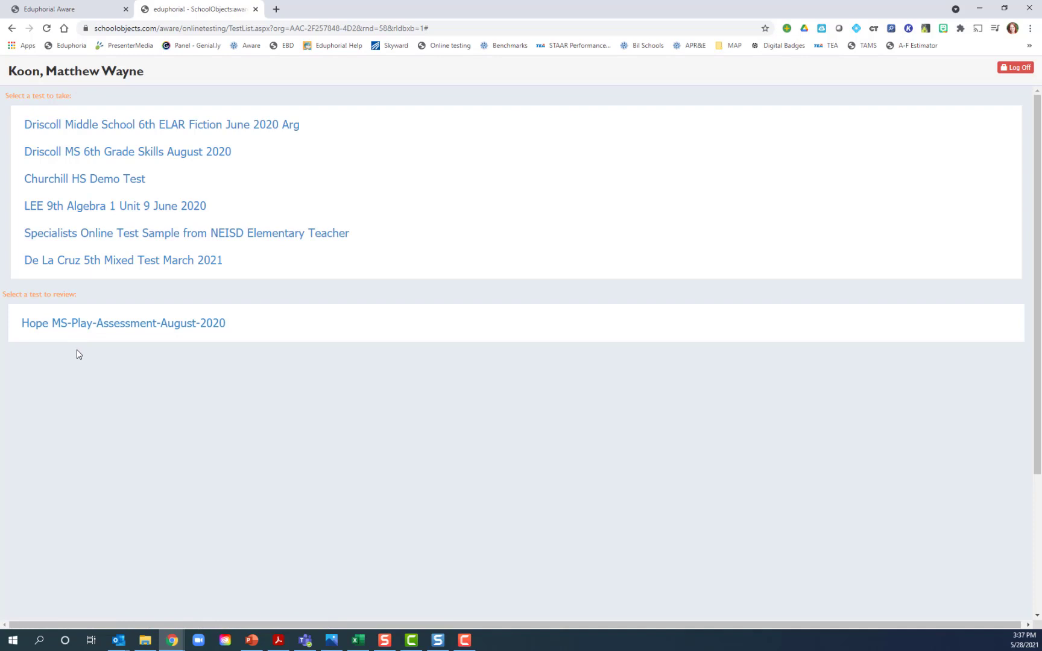
{"action": "mouse_move", "coordinate": [73, 295]}
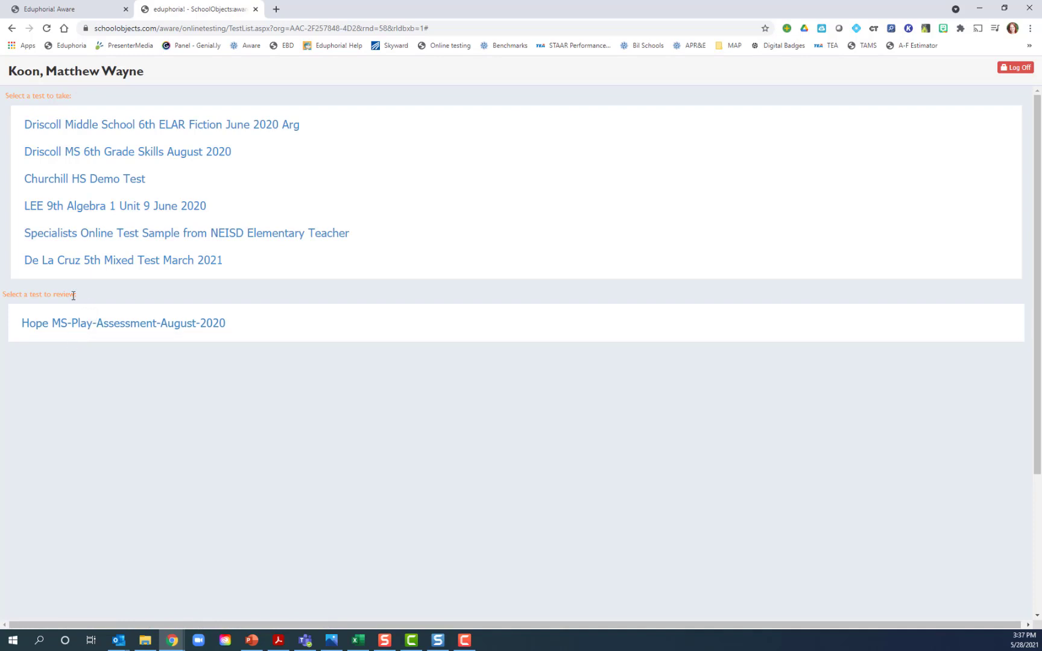
{"action": "mouse_move", "coordinate": [108, 299]}
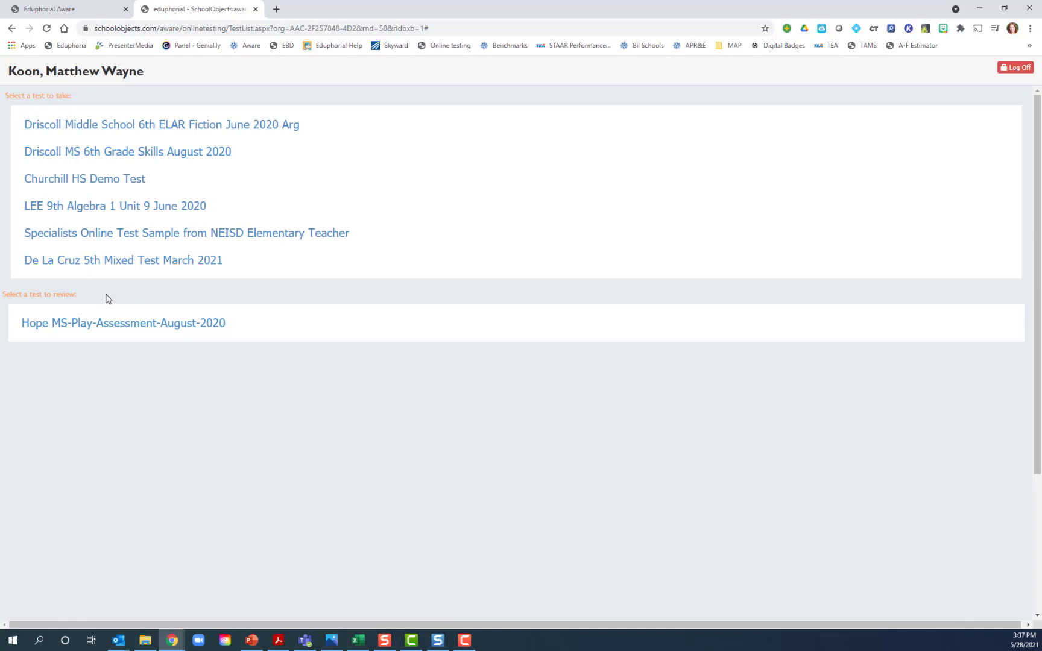
Step: Open the '5th Mixed Test March 2021' instructions page from the test list
{"action": "left_click", "coordinate": [123, 260]}
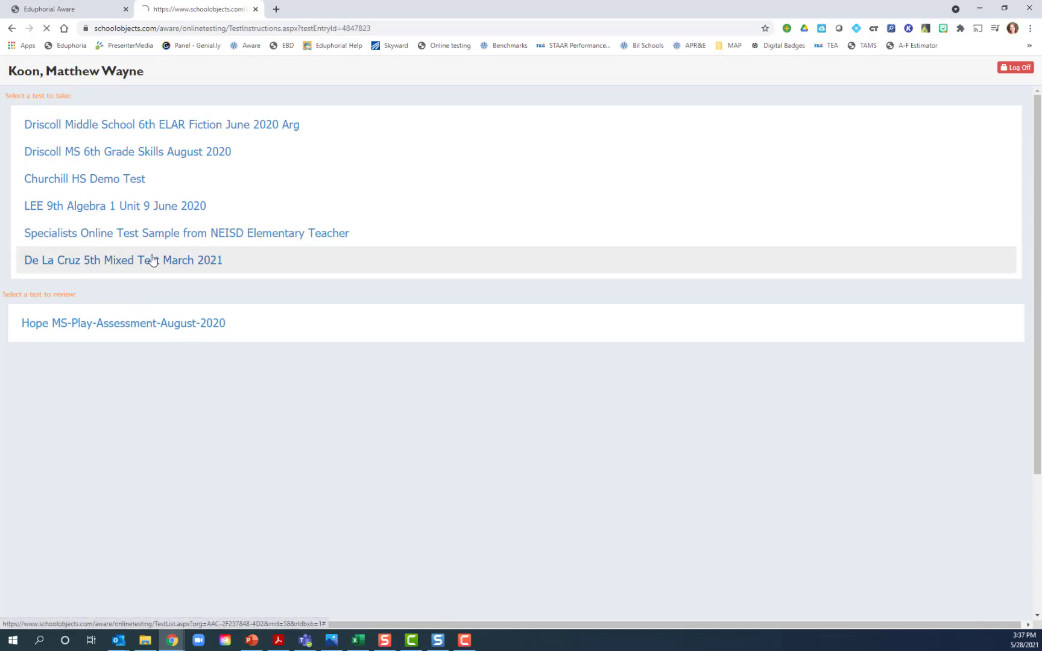
{"action": "left_click", "coordinate": [123, 260]}
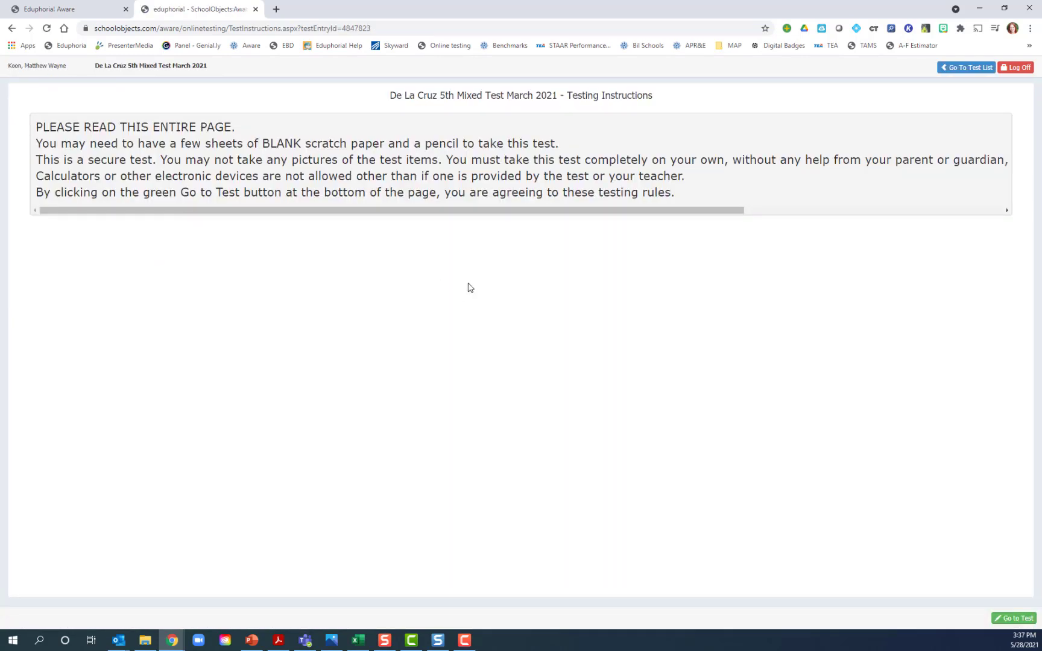